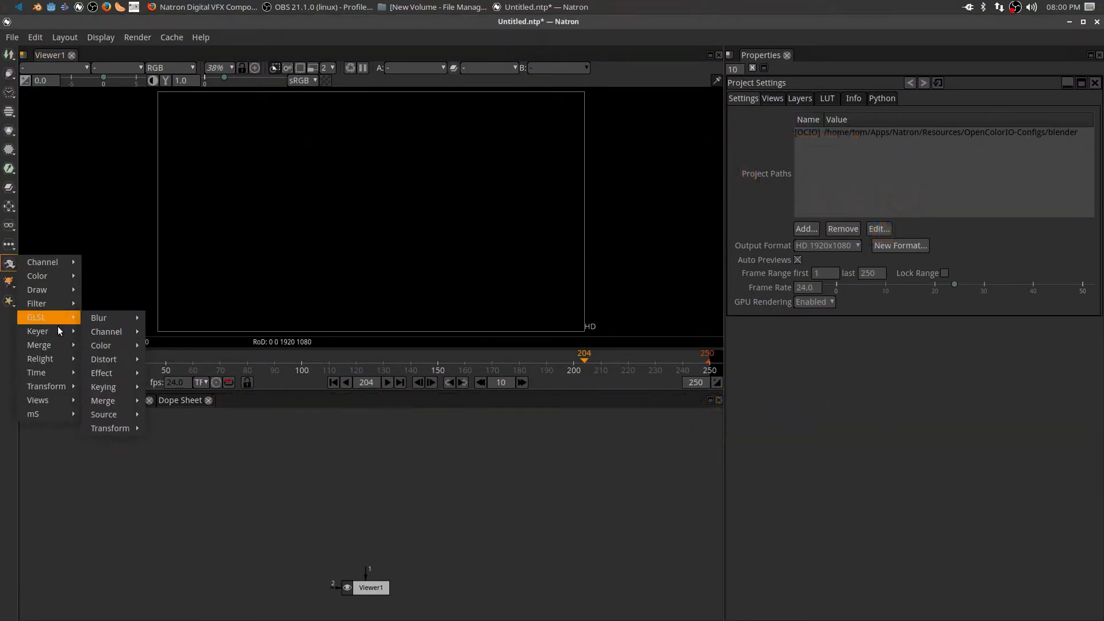
mouse_move(103, 386)
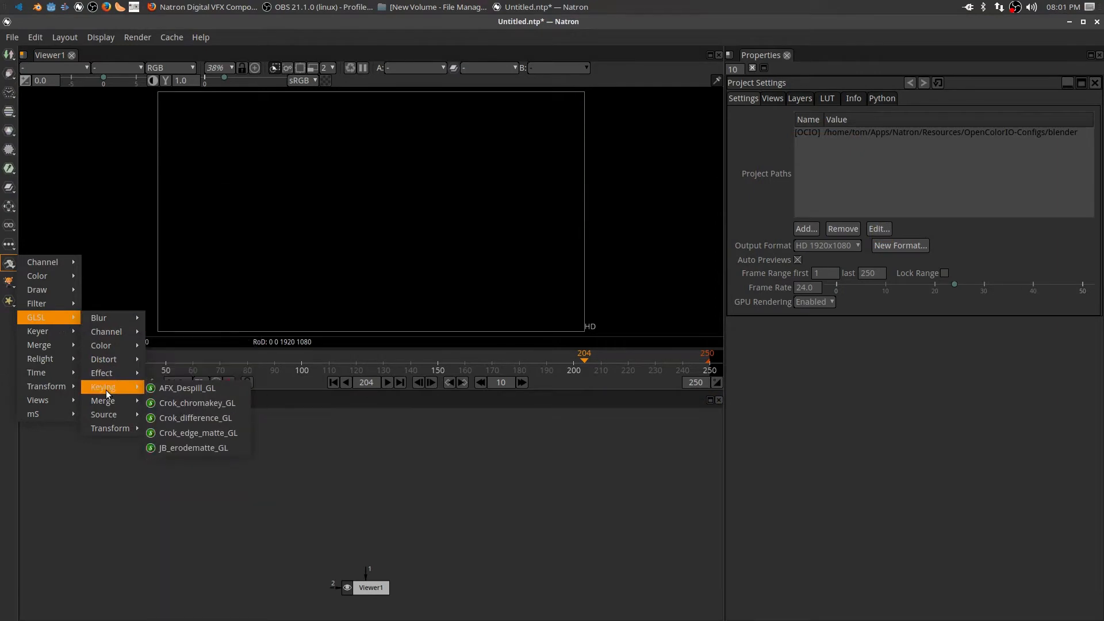
mouse_move(104, 414)
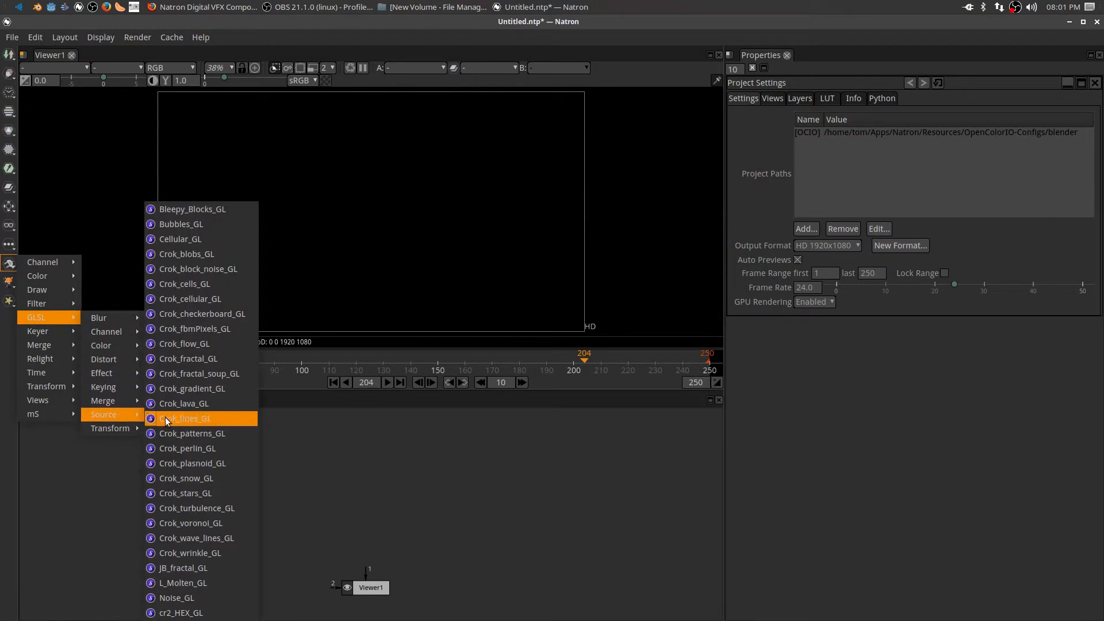
mouse_move(193, 433)
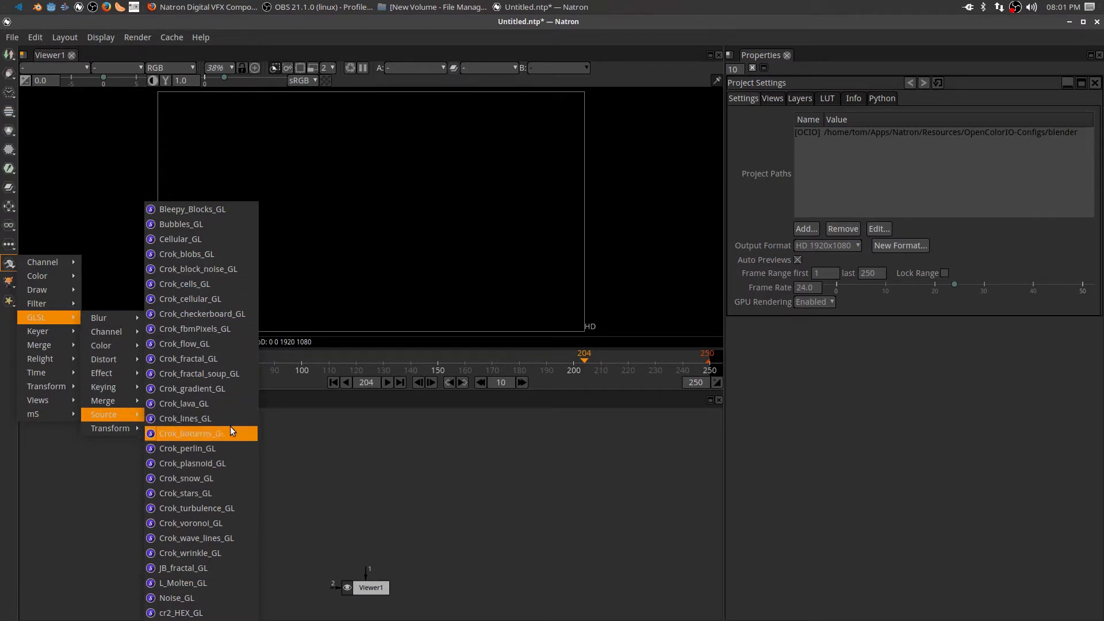
Step: Add a Crok_lava_GL generator and insert a Polar node after it, before Viewer1
click(184, 404)
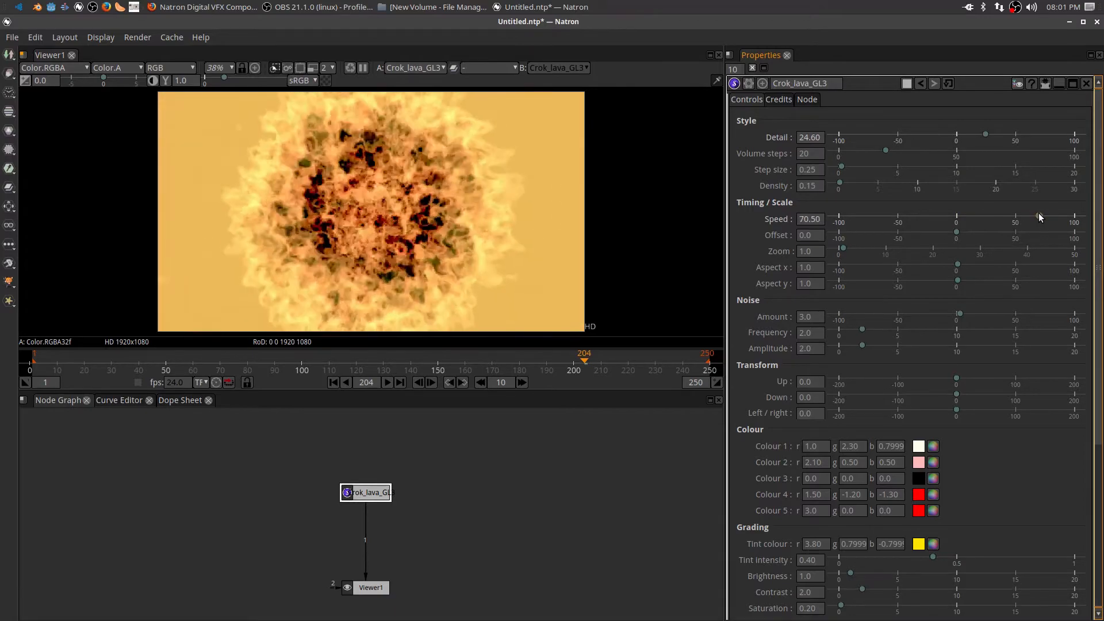
click(388, 382)
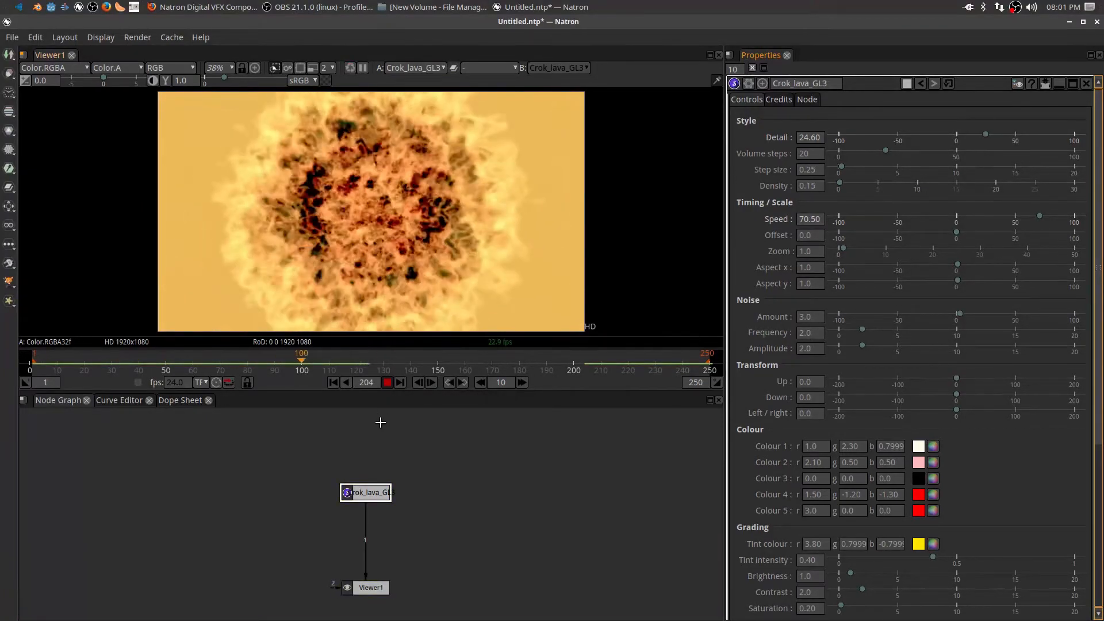
click(399, 383)
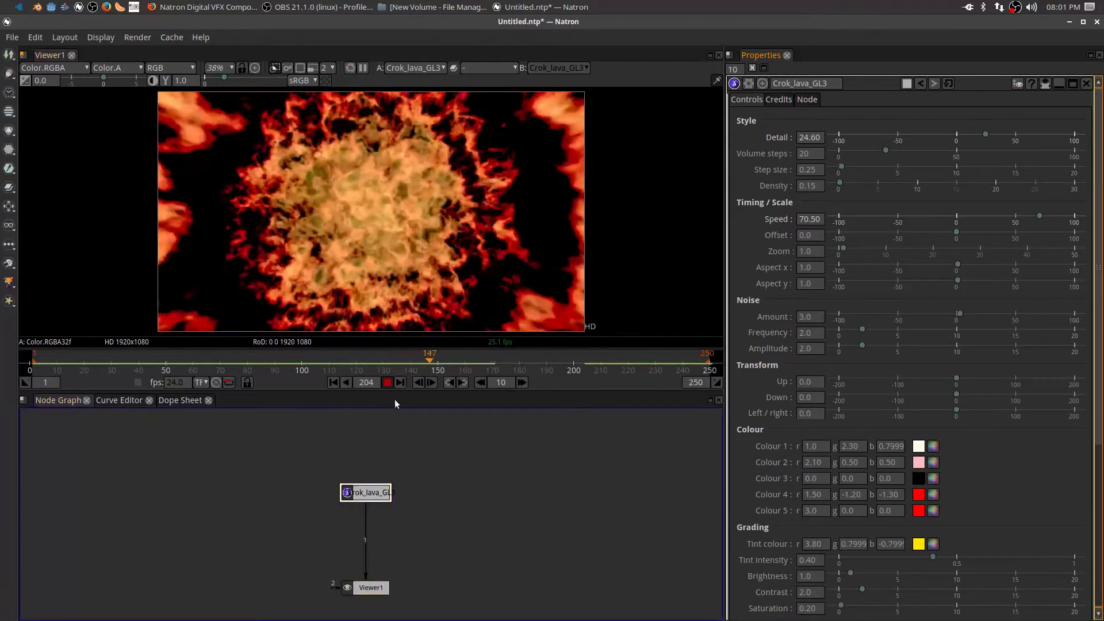
click(10, 311)
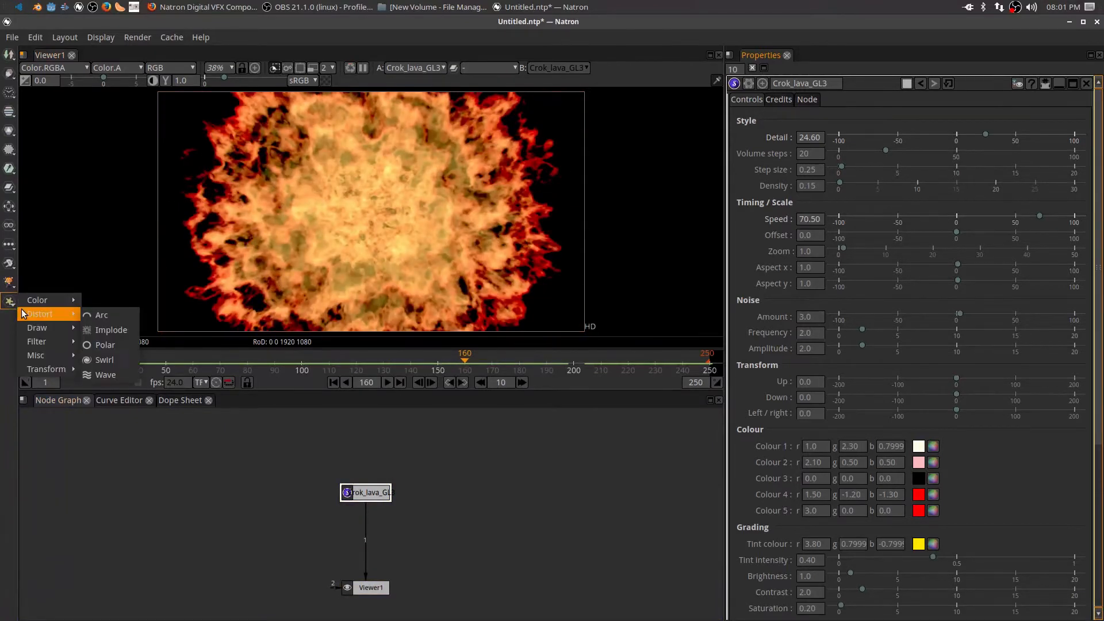
click(104, 345)
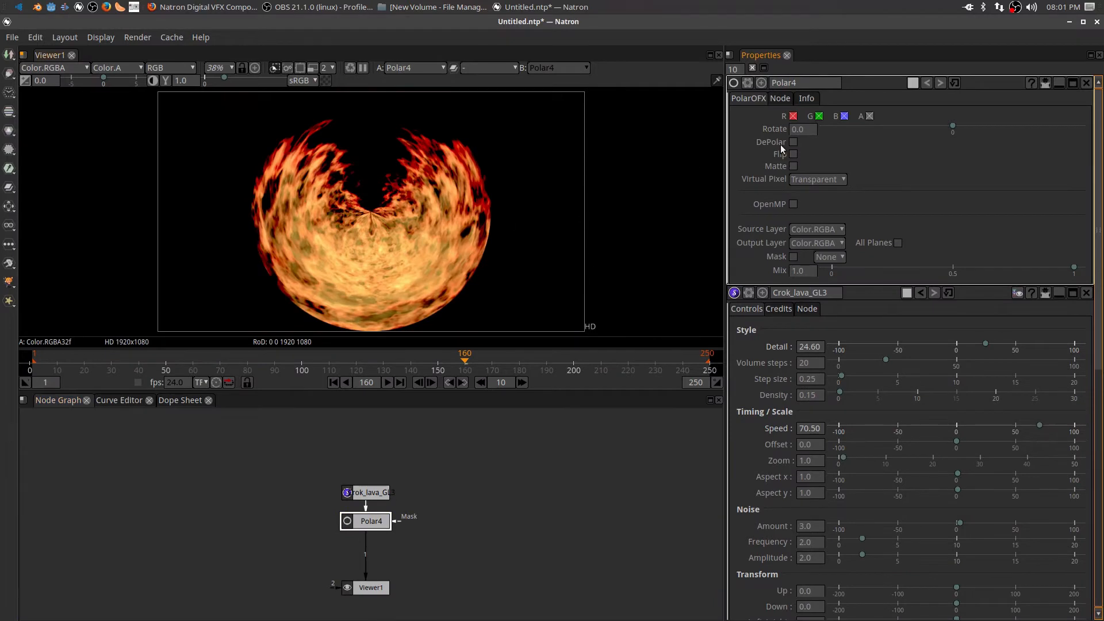
Step: Tick DePolar on Polar4 to unwrap the lava into a flat band of flames
click(795, 142)
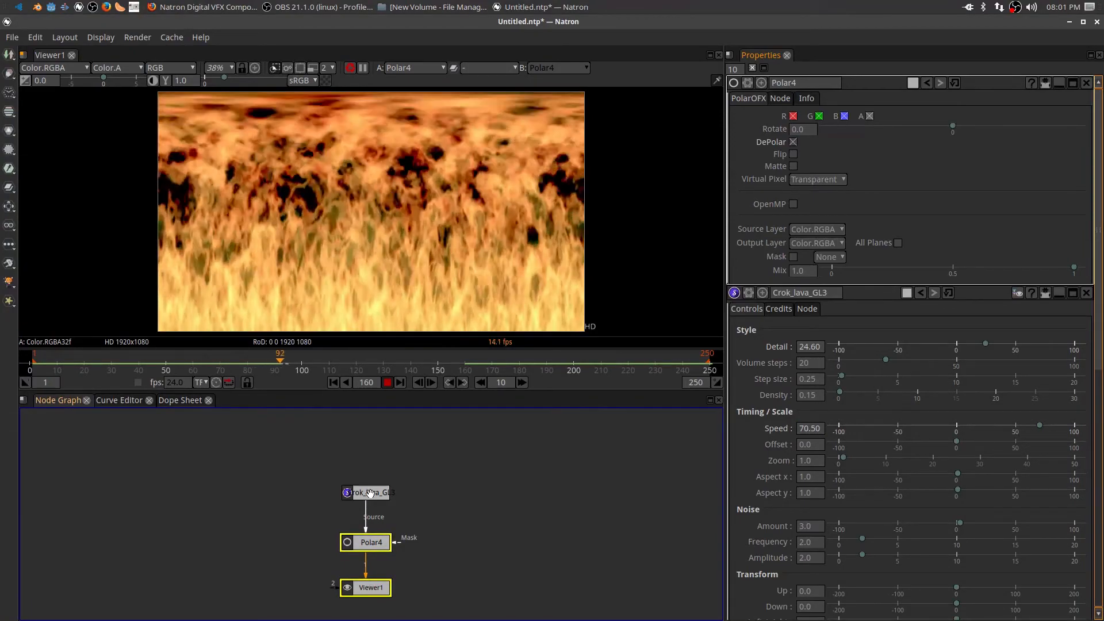
click(386, 382)
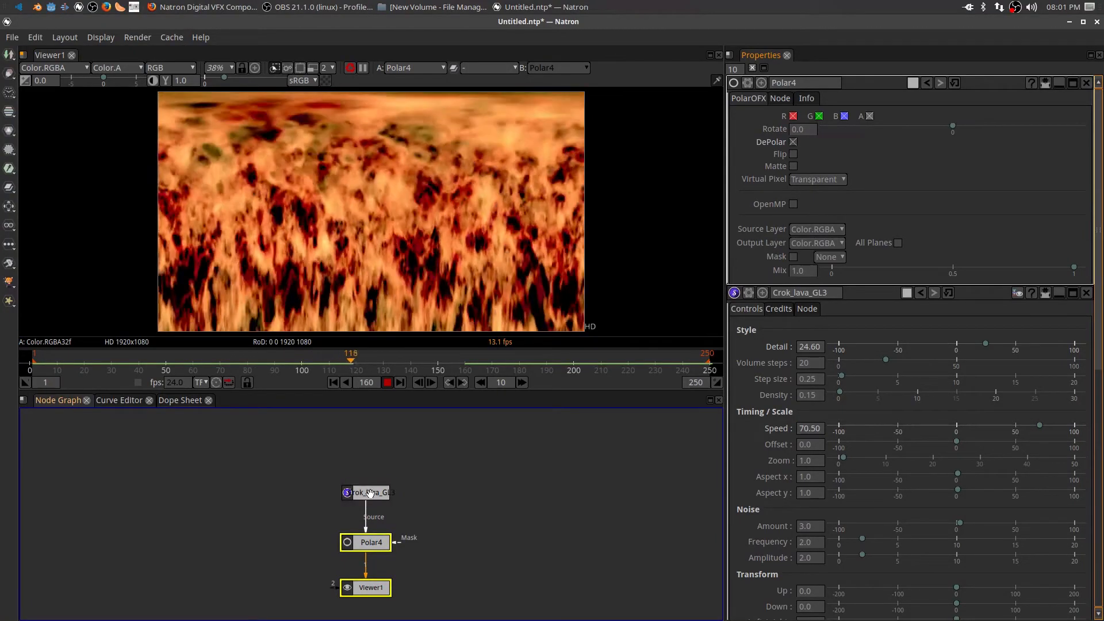